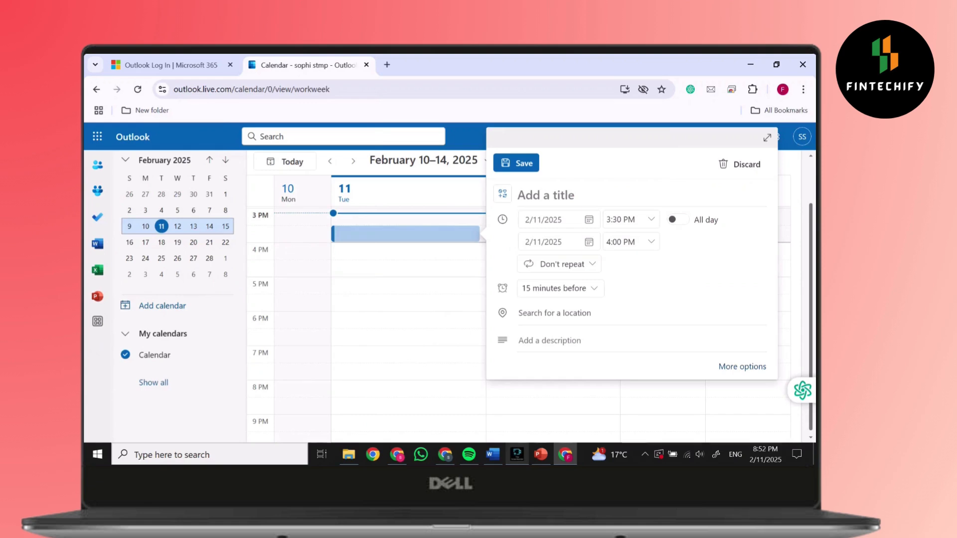
- Expand the Feb 11, 3:30–4:00 PM event to full details and invite the Gmail attendee
left_click(741, 366)
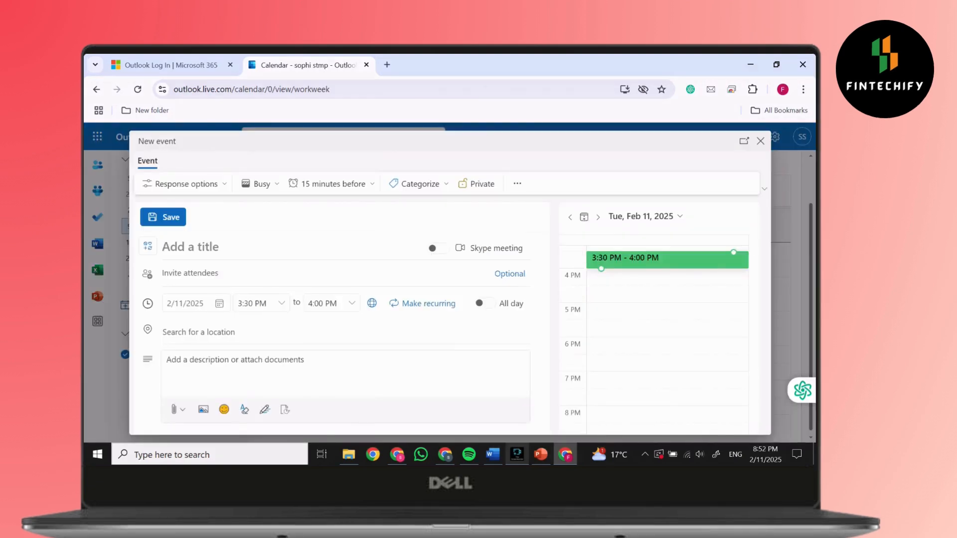
left_click(436, 248)
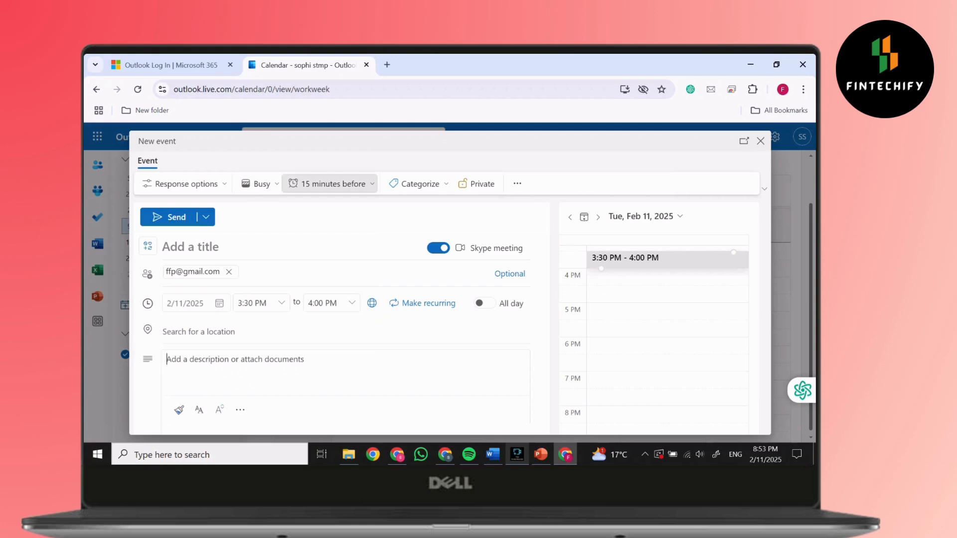
left_click(328, 184)
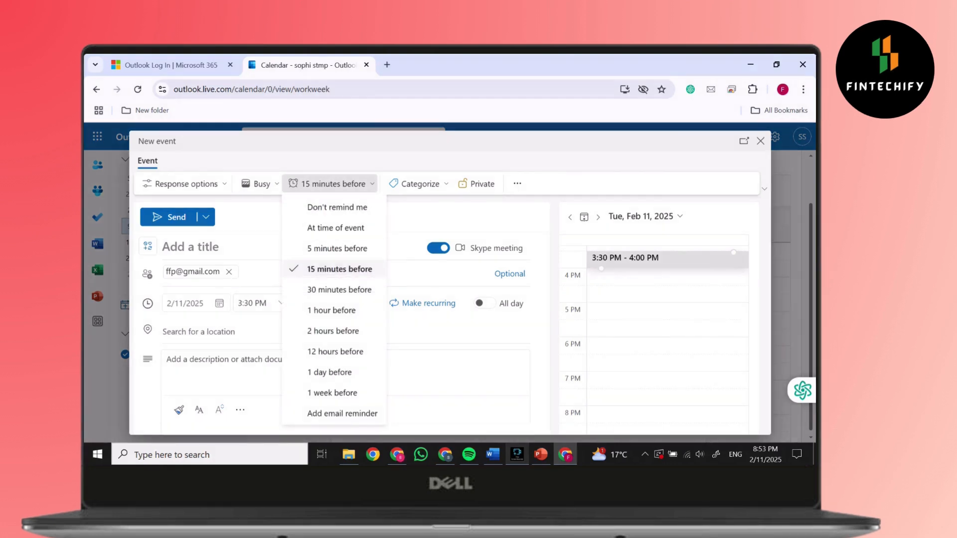
mouse_move(339, 269)
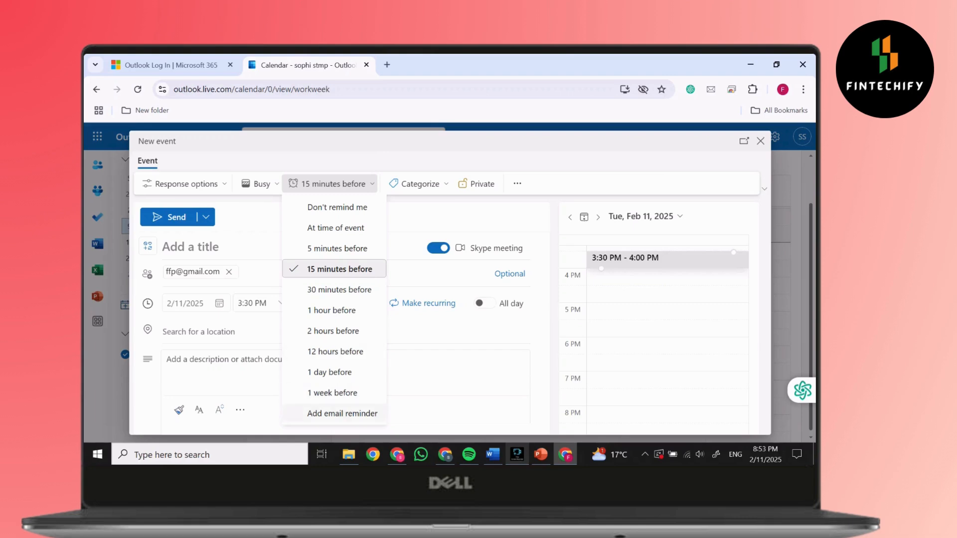
- Add an email reminder 15 minutes before the event and save it
left_click(342, 412)
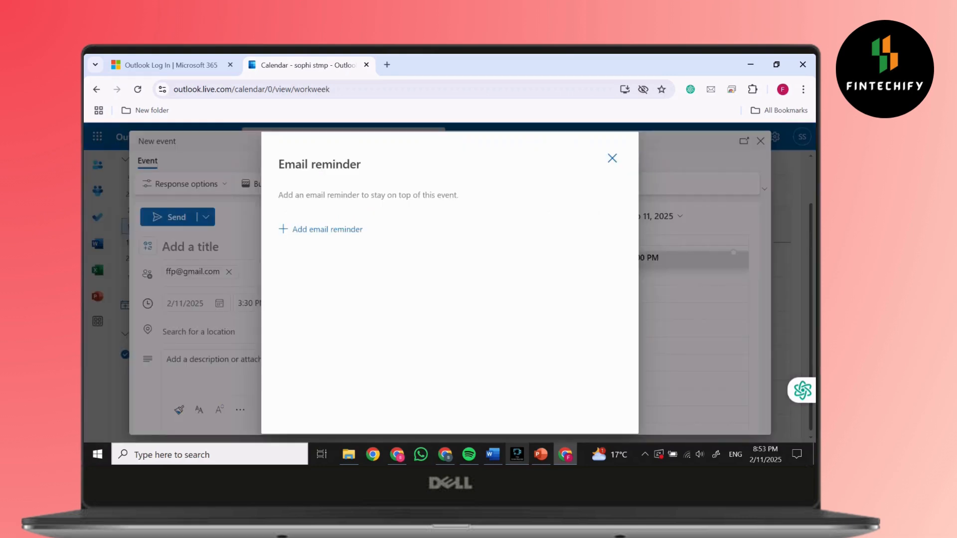
left_click(320, 230)
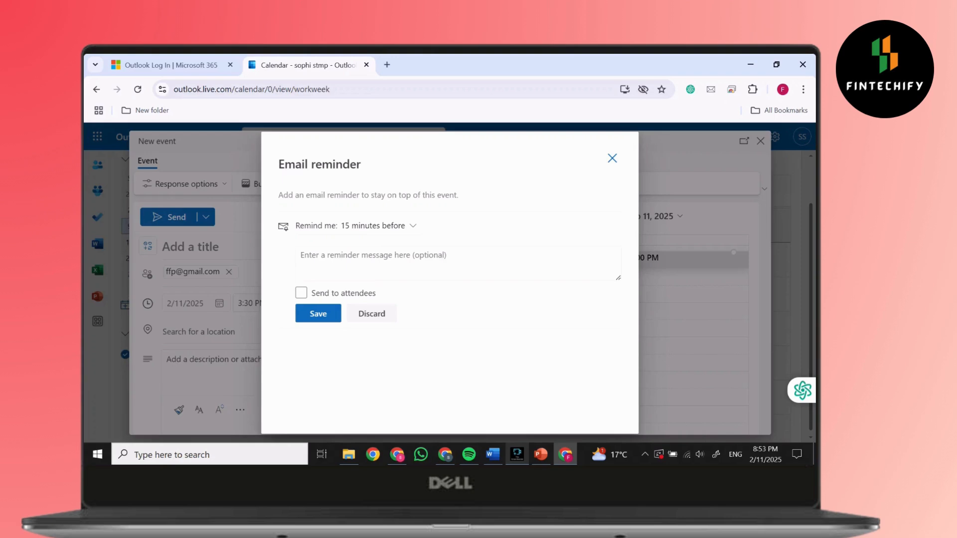
type("m")
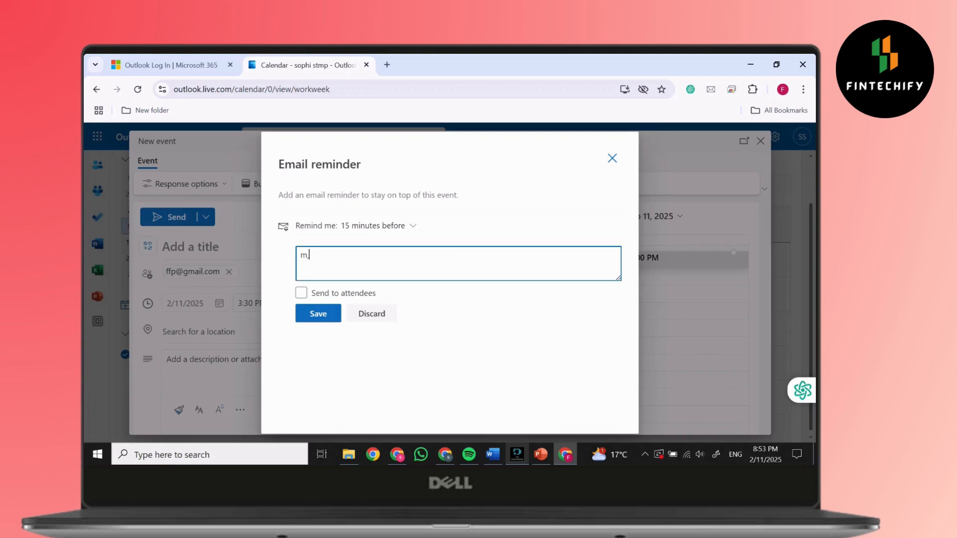
left_click(317, 313)
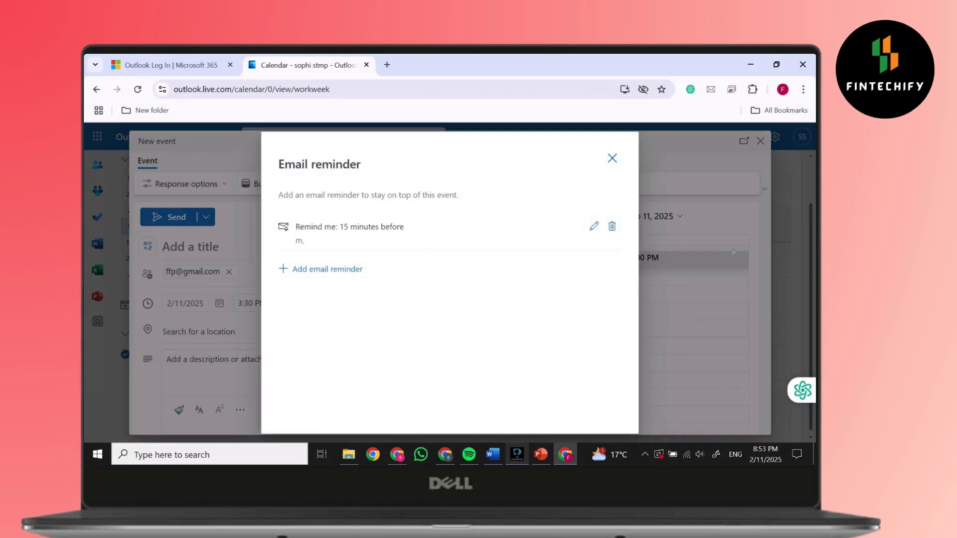
left_click(611, 158)
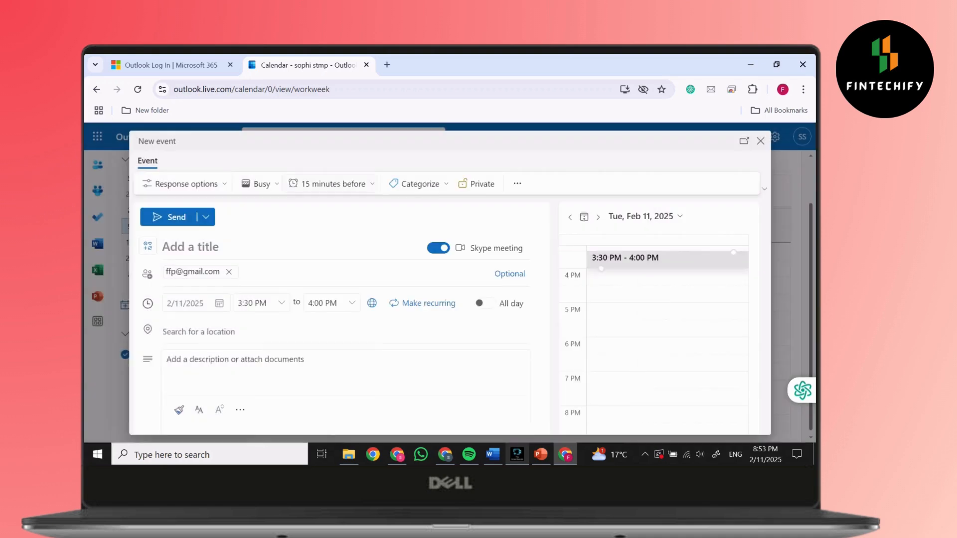
left_click(329, 183)
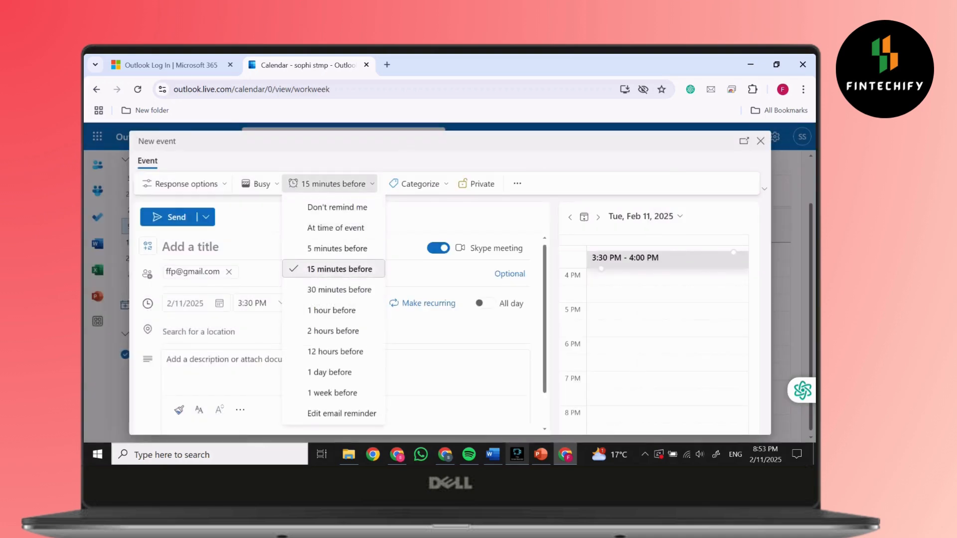
left_click(339, 269)
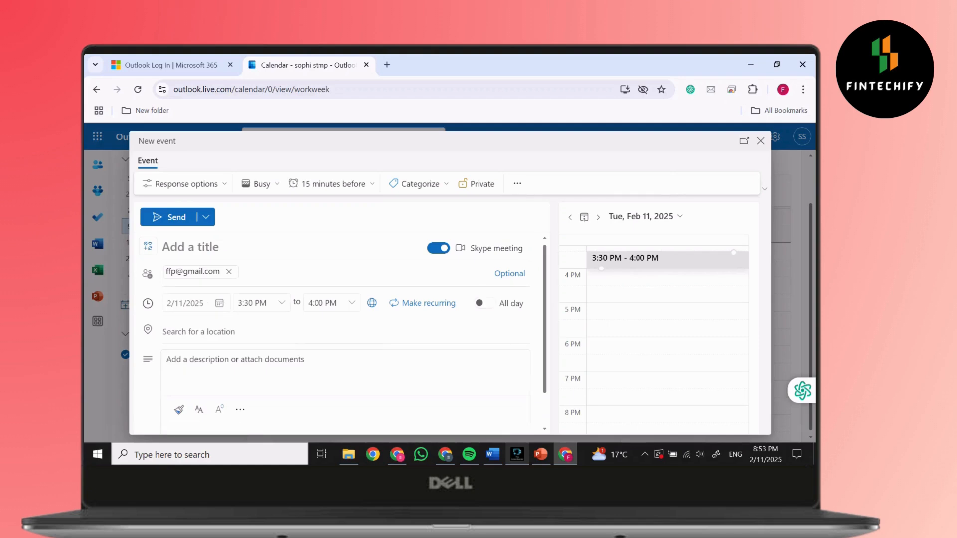
- Send the untitled invitation, confirming the Missing title prompt, leaving '(No subject)' on Feb 11
left_click(175, 216)
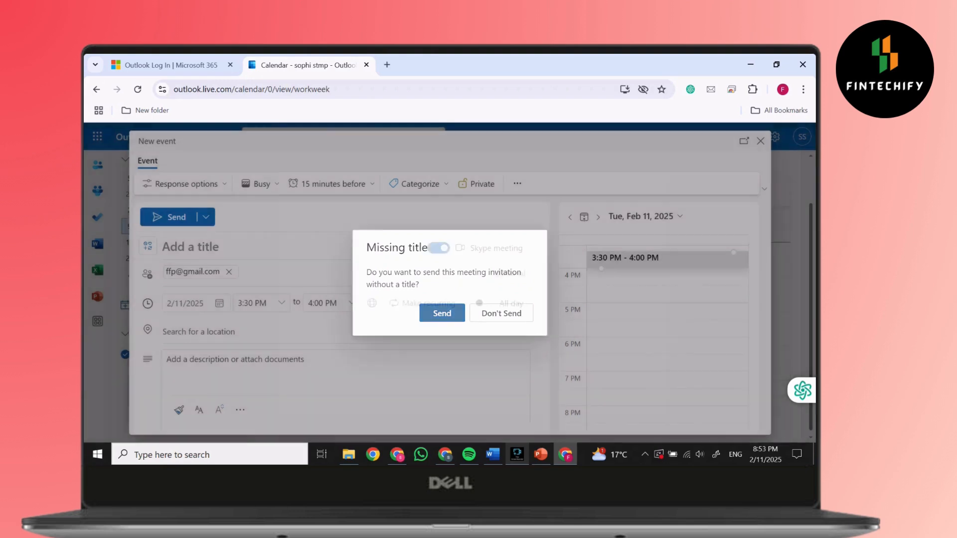
left_click(441, 313)
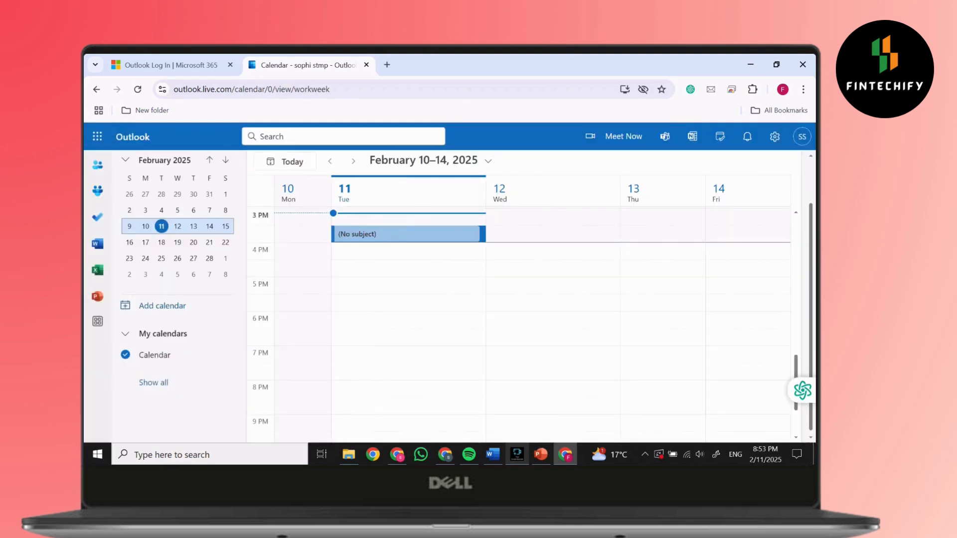